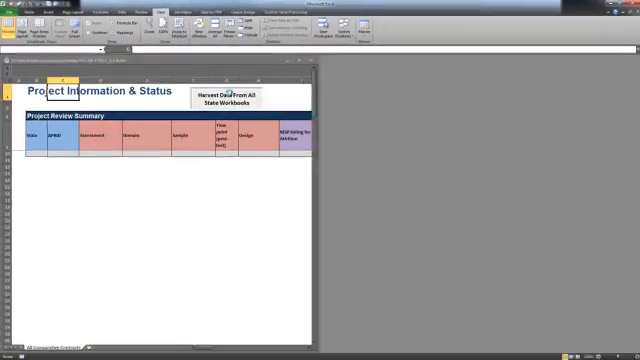
Pull in state workbook data and generate the Work Pipeline Analysis report, categorising OCR, ANWR Project and Feedfish
{"action": "left_click", "coordinate": [228, 98]}
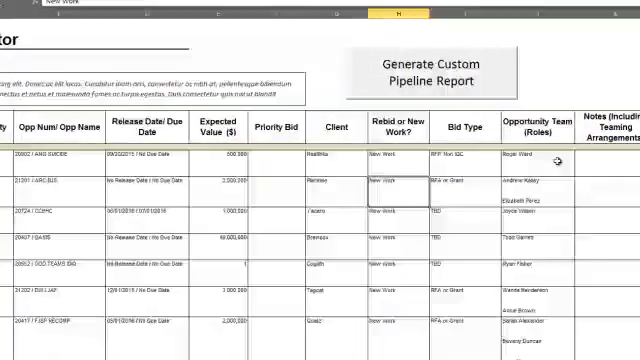
{"action": "left_click", "coordinate": [446, 57]}
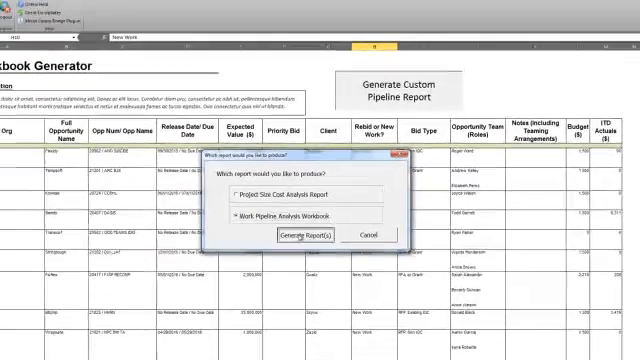
{"action": "left_click", "coordinate": [307, 237]}
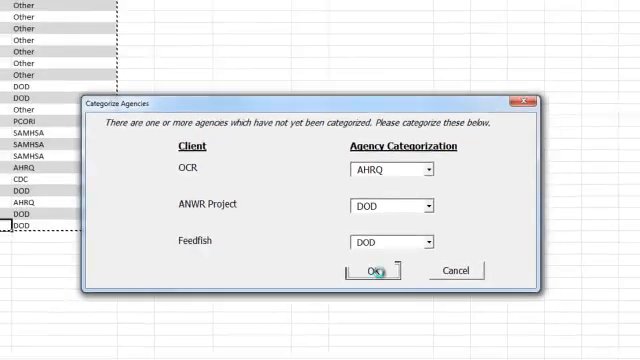
{"action": "left_click", "coordinate": [372, 271]}
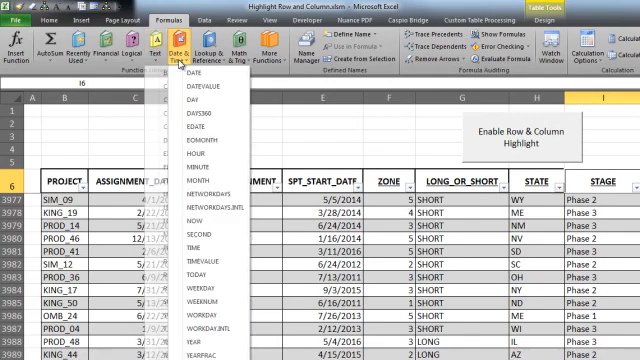
{"action": "left_click", "coordinate": [205, 50]}
{"action": "type", "text": "NEXT STEPS"}
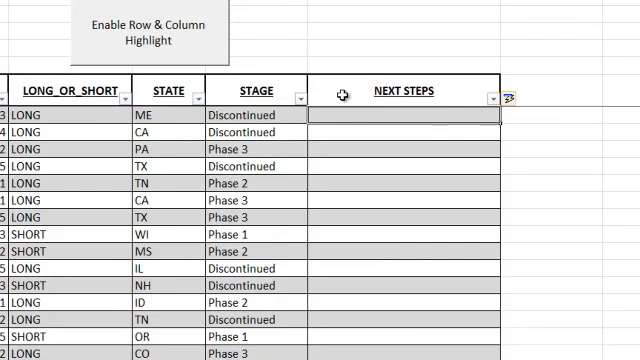
{"action": "type", "text": "=Comun"}
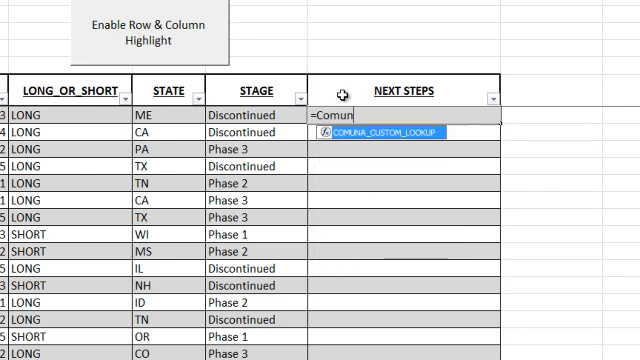
{"action": "key", "text": "Tab"}
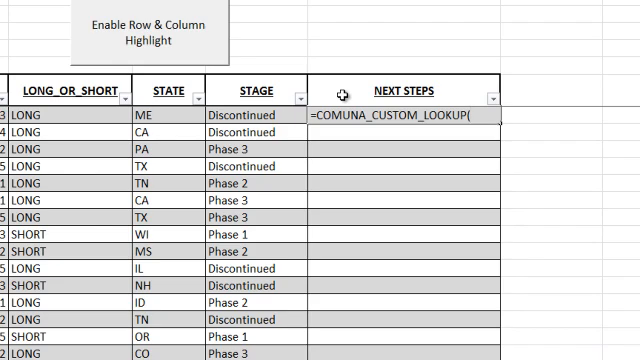
{"action": "type", "text": "[@STAGE],"}
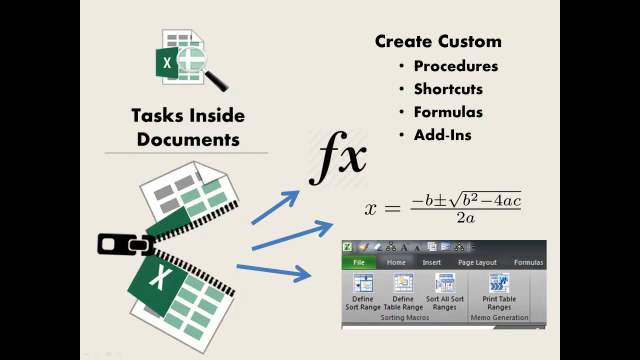
Advance from 'Tasks Inside Documents' to the Visual Basic for Applications slide
{"action": "key", "text": "Right"}
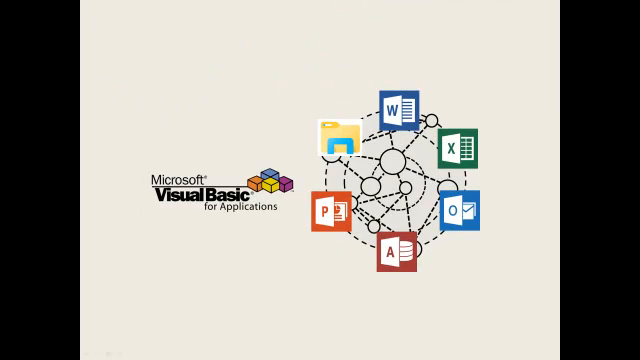